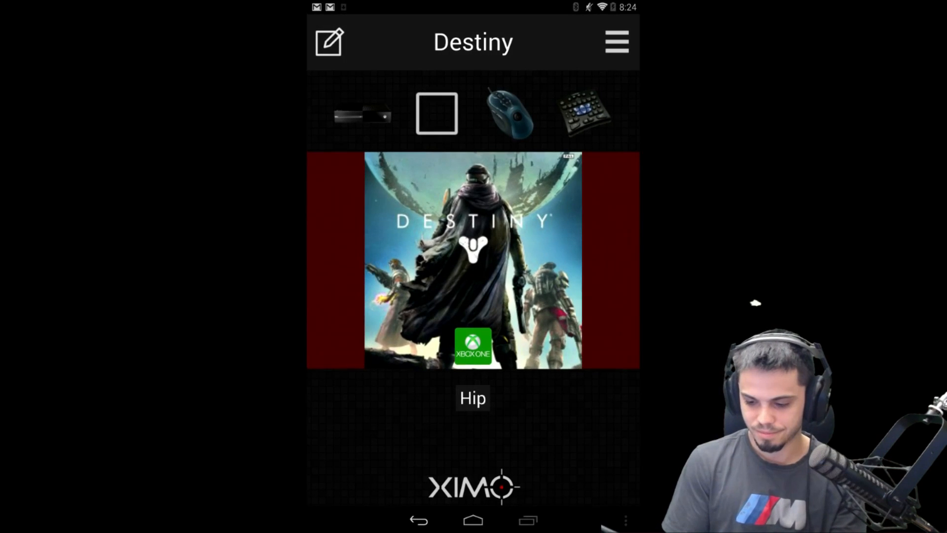
- Browse the Create New Config game list from the overflow menu, then return to the Destiny config
left_click(616, 41)
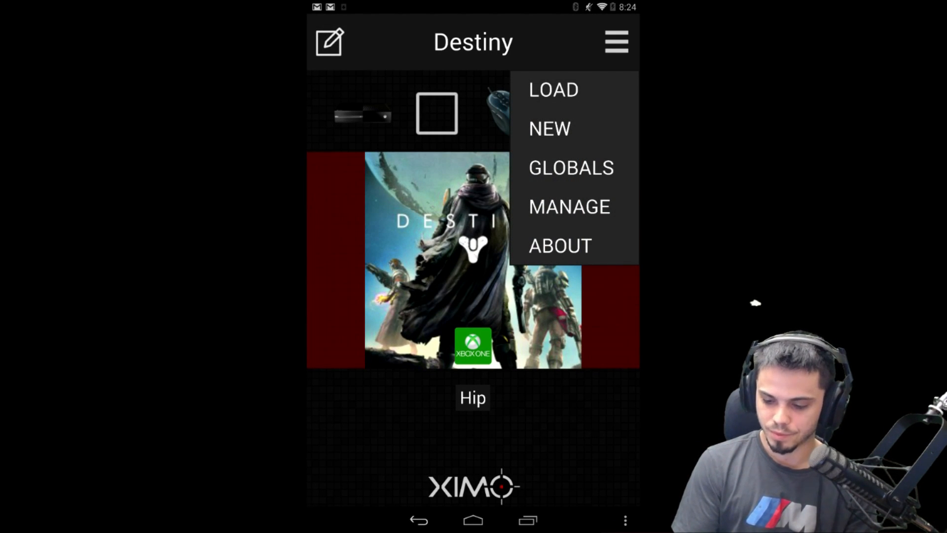
left_click(550, 129)
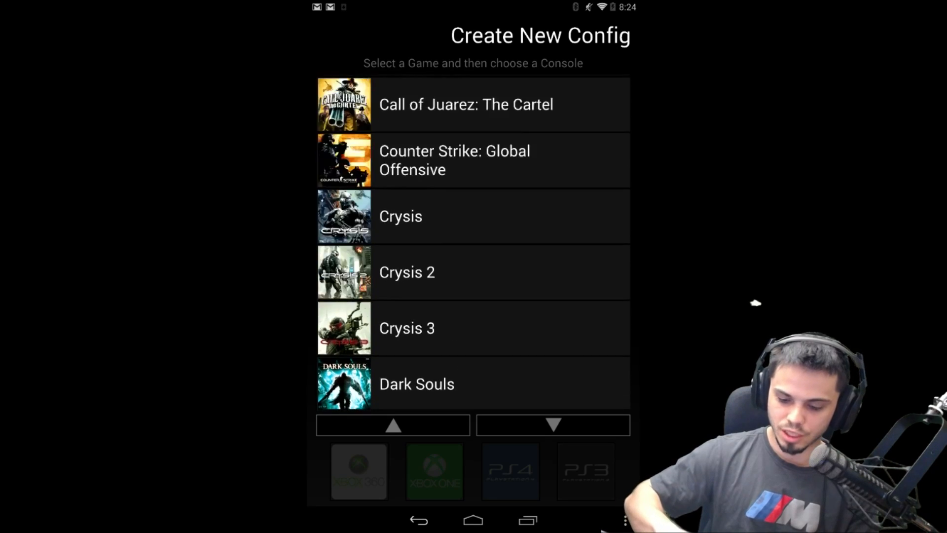
scroll("up", 3)
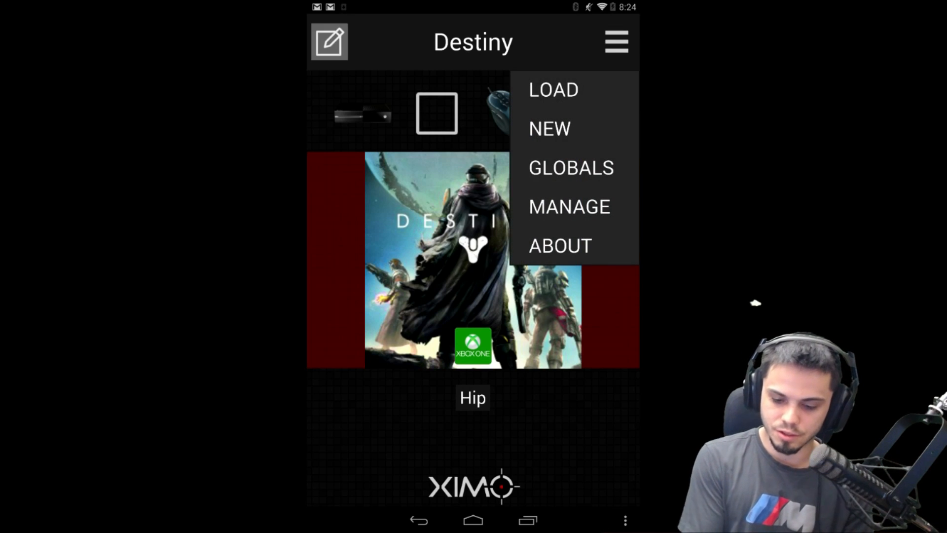
- Edit the Destiny config and expand the Hip set's Buttons section (sensitivity 21.50)
left_click(569, 206)
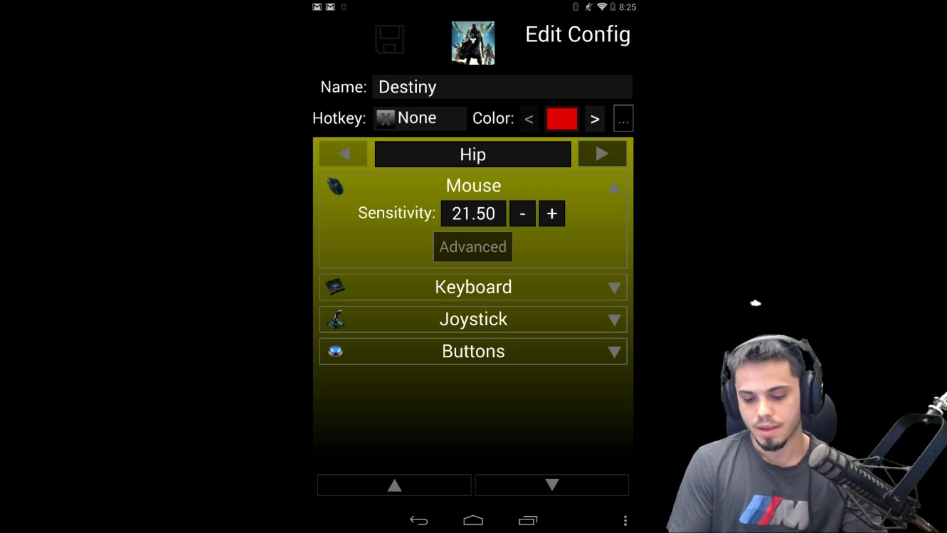
left_click(473, 351)
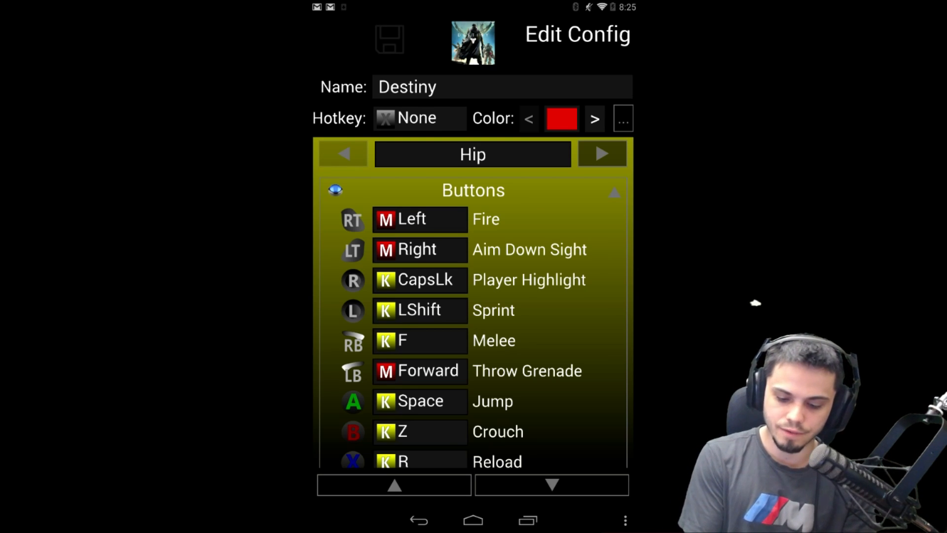
left_click(419, 219)
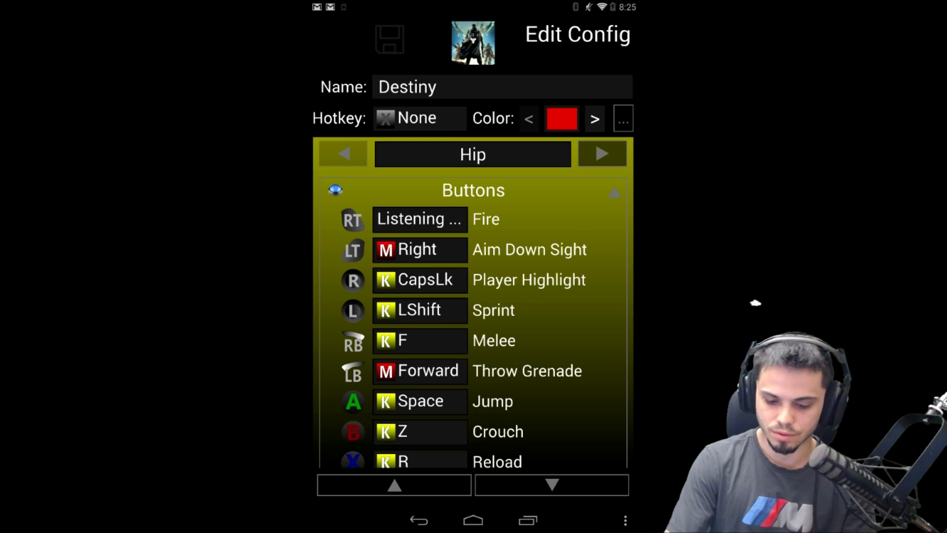
left_click(419, 218)
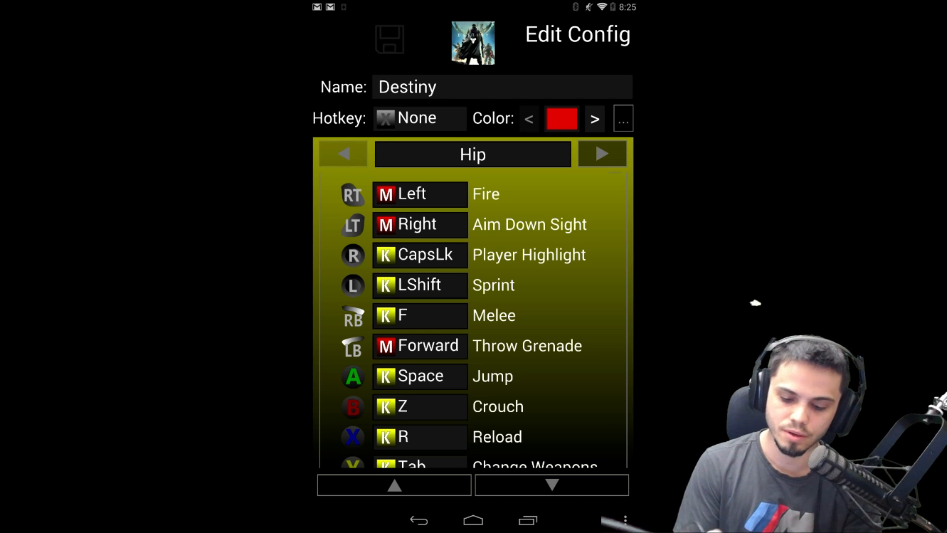
scroll("down", 3)
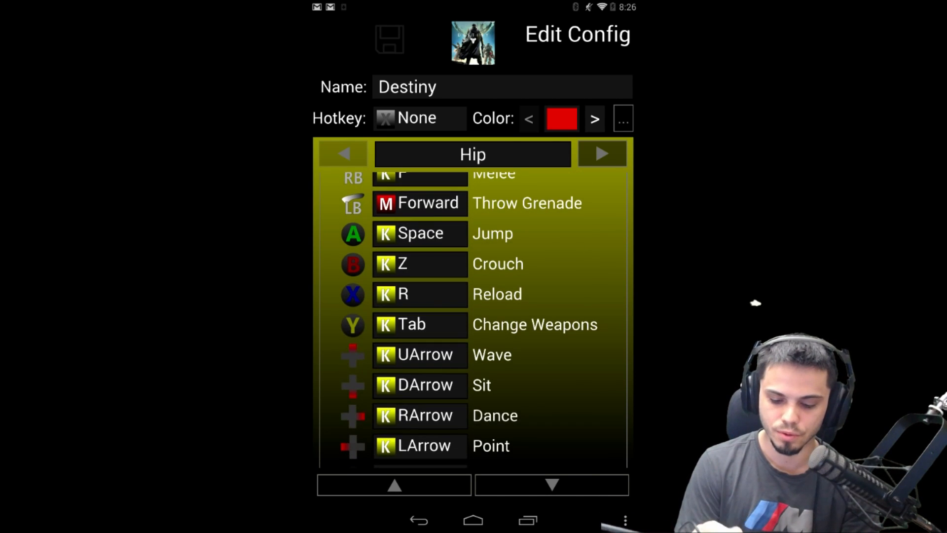
scroll("down", 3)
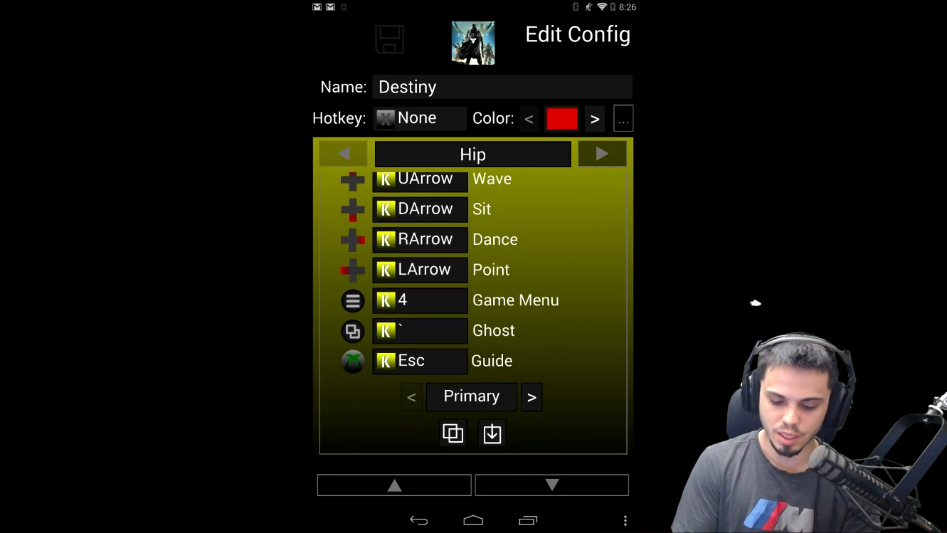
scroll("up", 3)
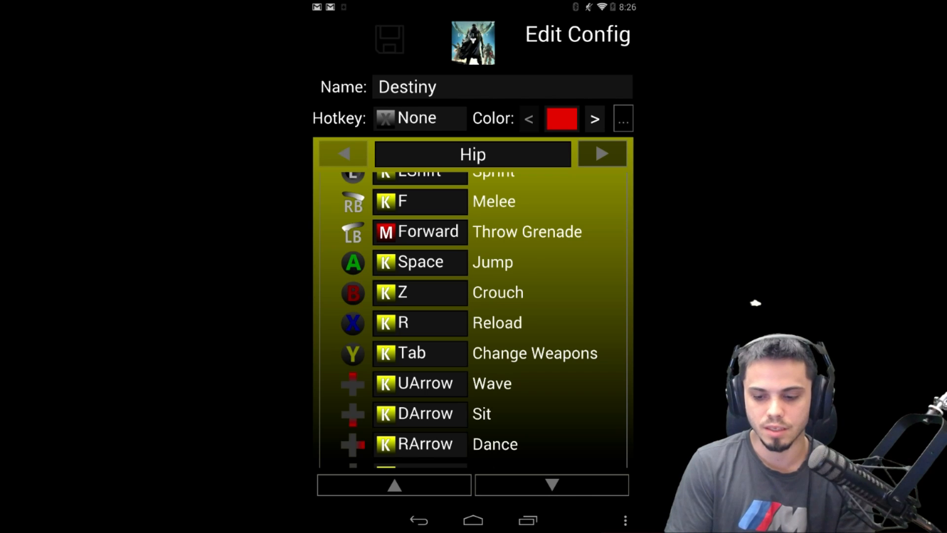
scroll("up", 3)
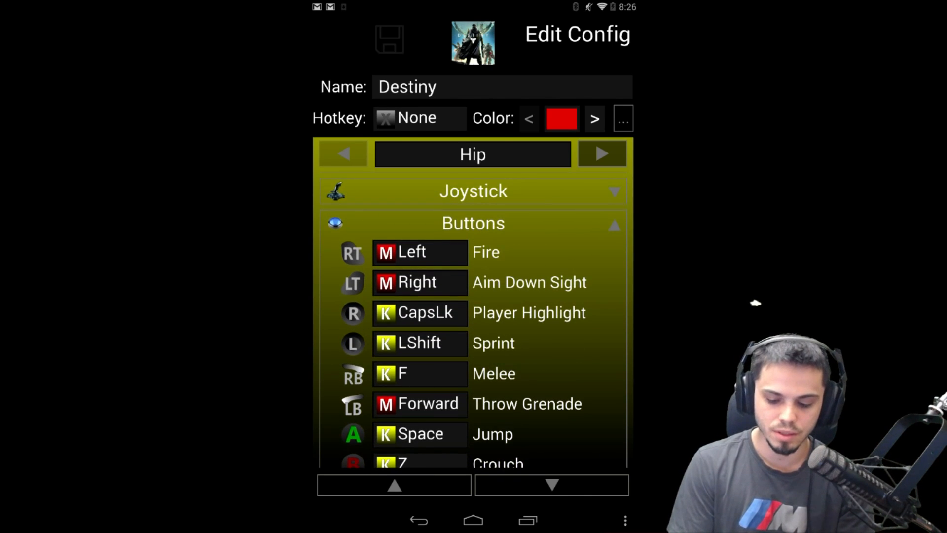
scroll("down", 3)
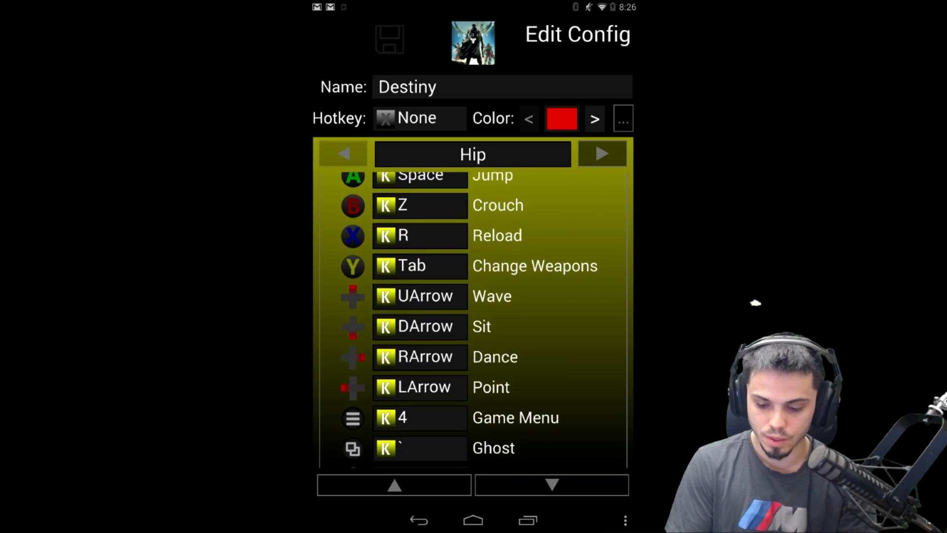
scroll("up", 3)
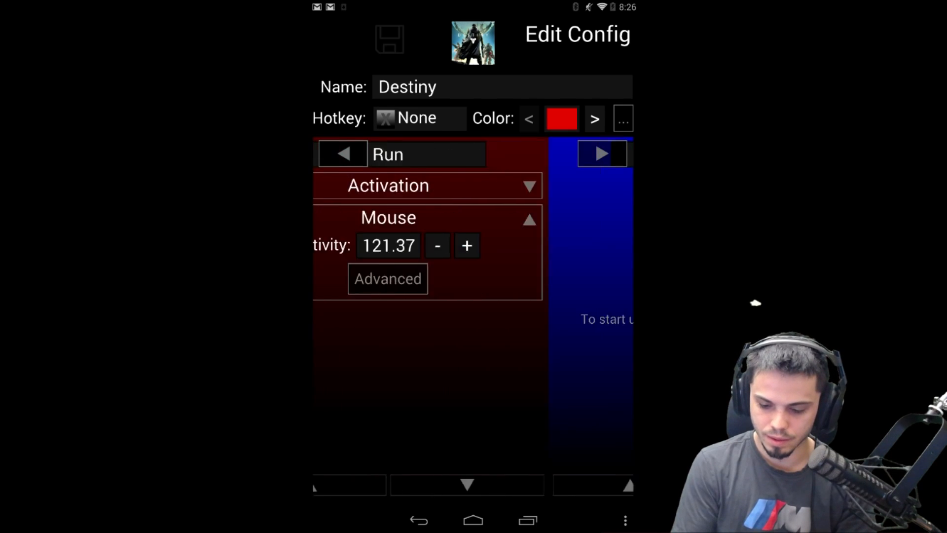
left_click(602, 154)
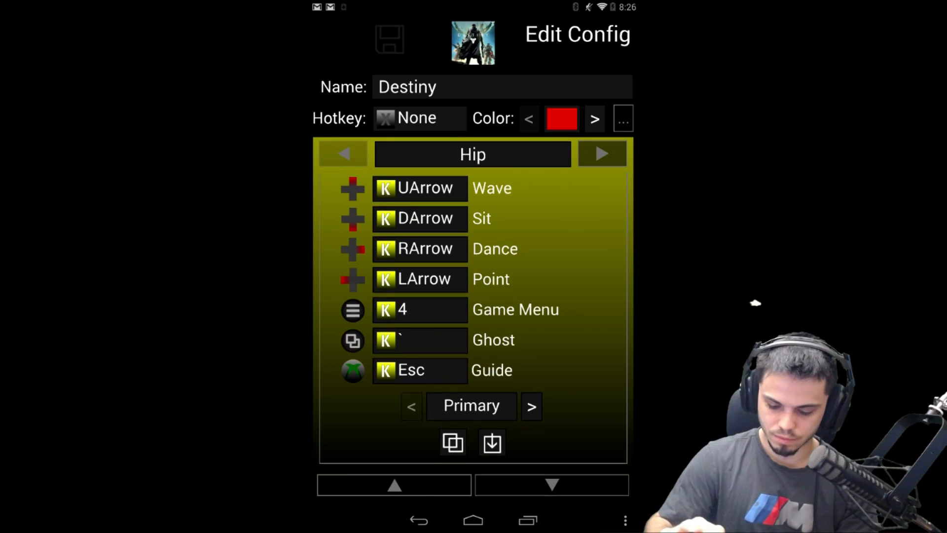
- Compare the Hip set's Secondary bindings (Melee, Grenade, Jump, Change Weapons) with Primary, leaving Primary shown
left_click(530, 406)
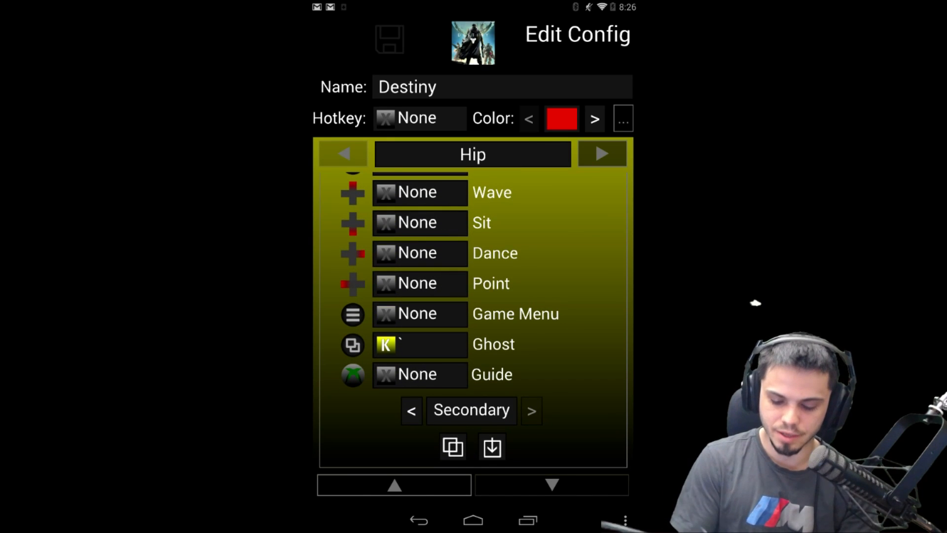
left_click(411, 410)
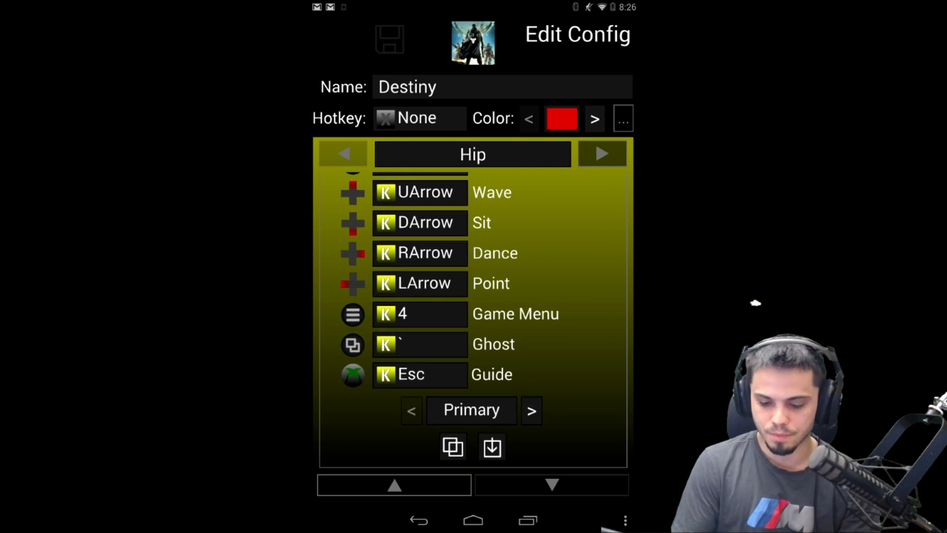
scroll("up", 3)
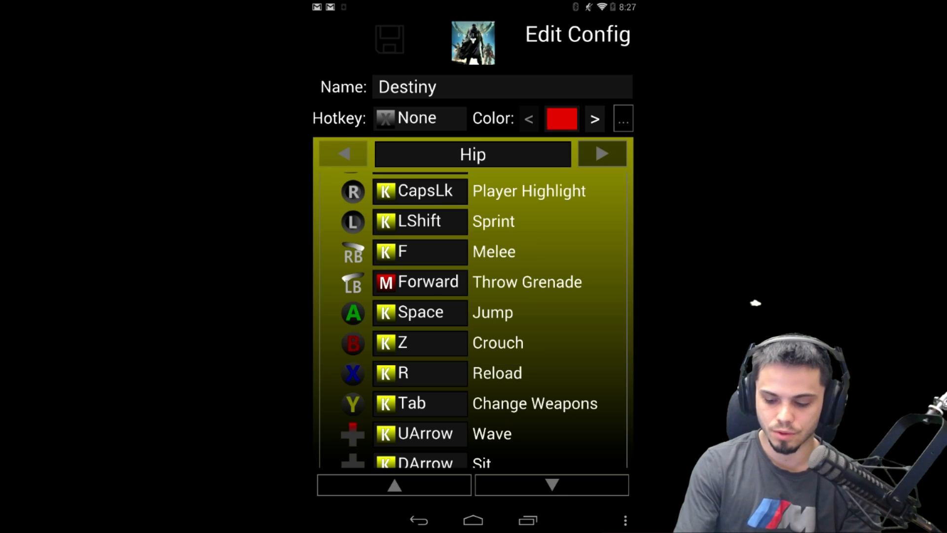
scroll("down", 3)
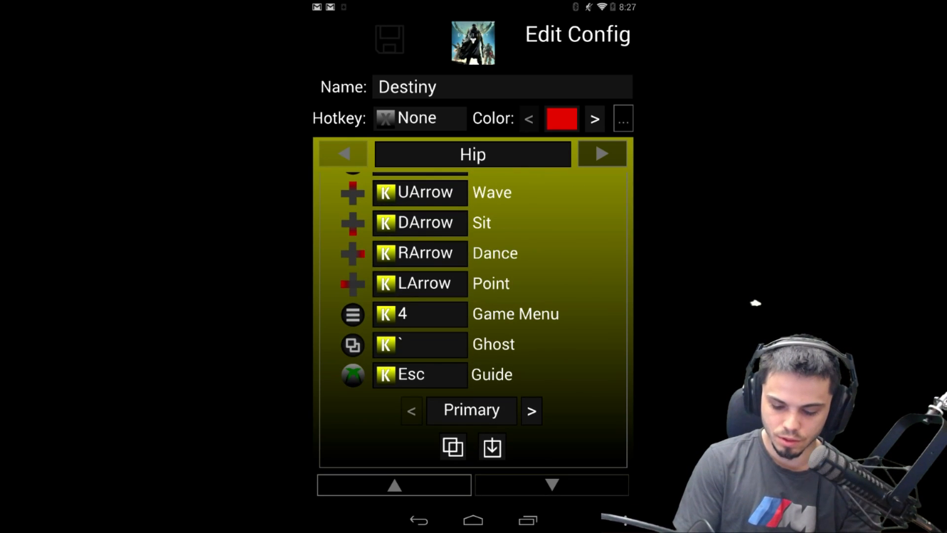
scroll("up", 3)
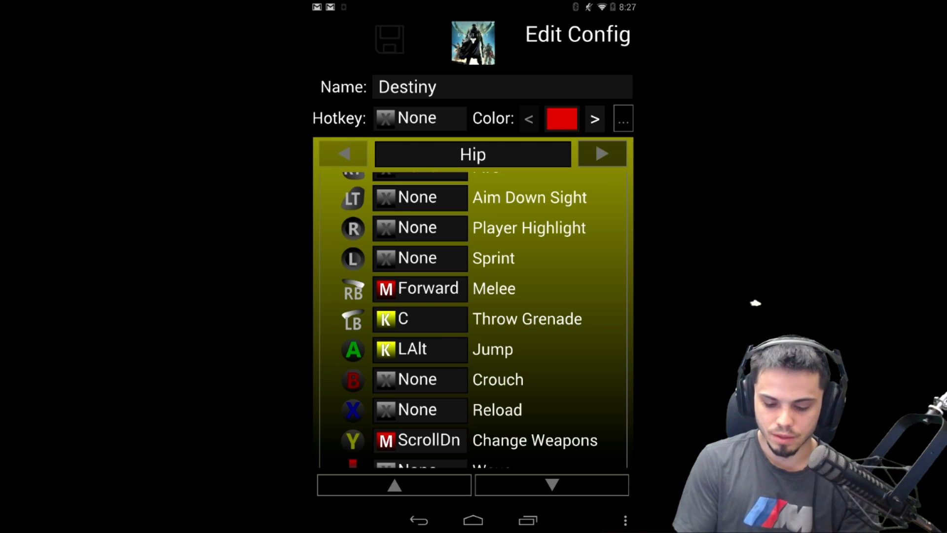
scroll("down", 3)
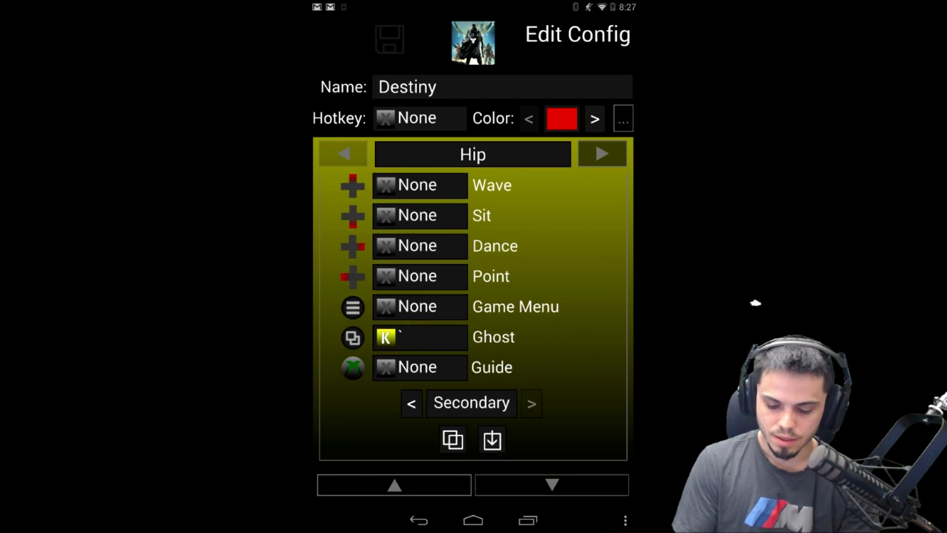
scroll("up", 3)
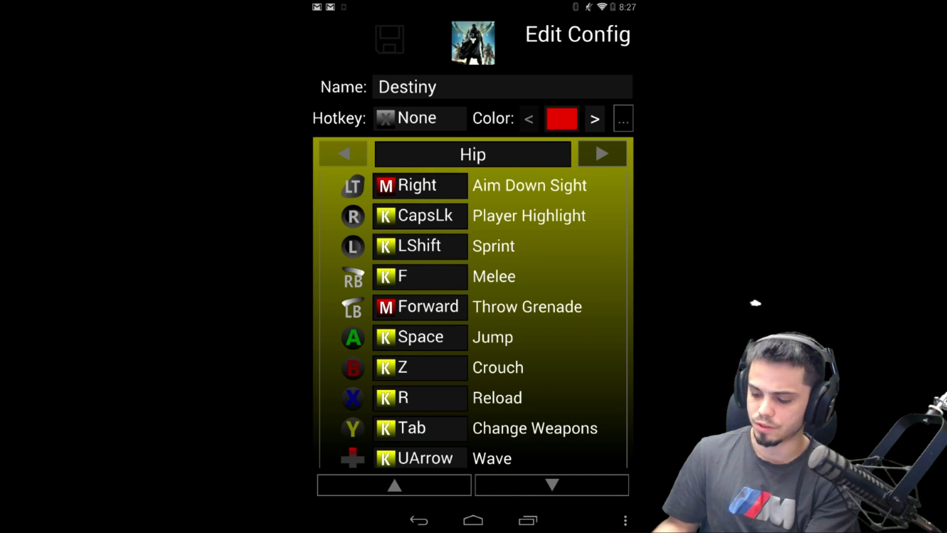
scroll("down", 3)
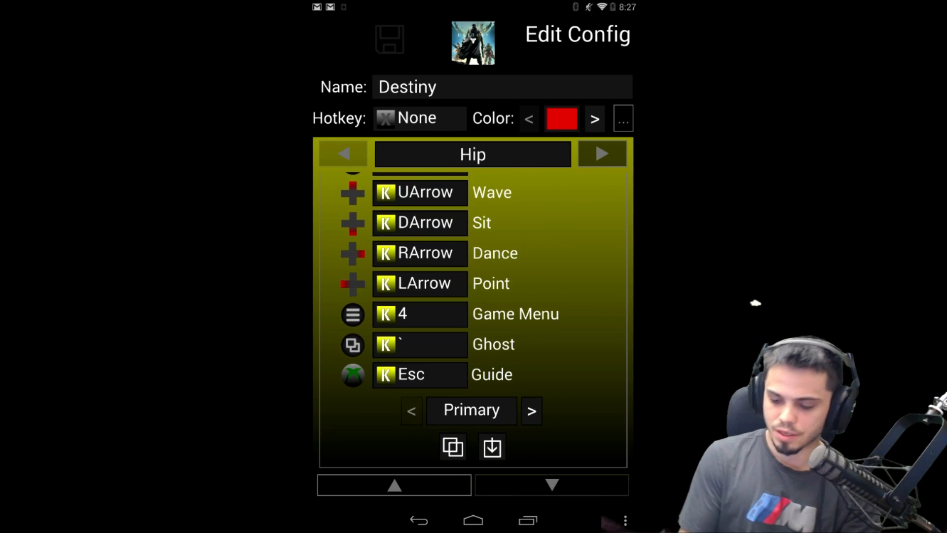
- Have Aim Down Sight hold on right mouse, inherit Primary buttons, and show its 21.50 sensitivity
left_click(602, 154)
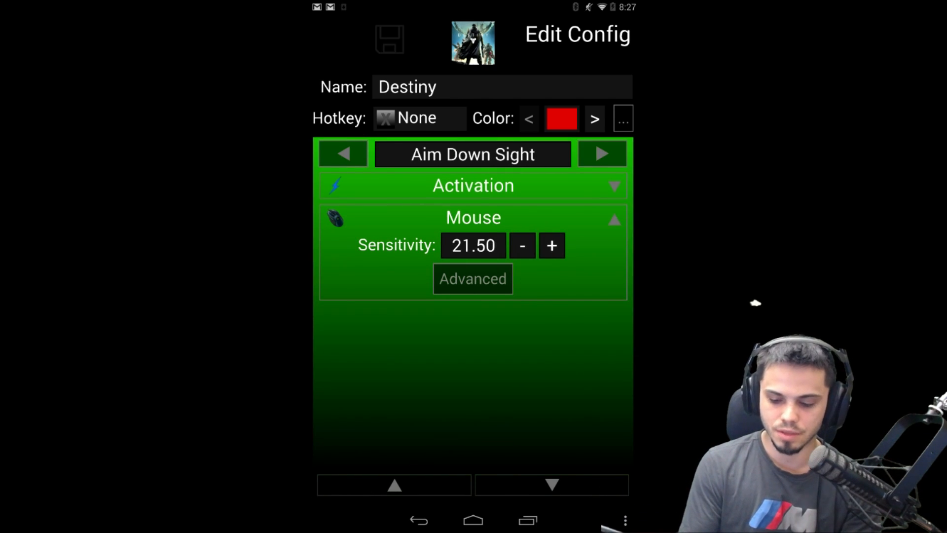
left_click(473, 185)
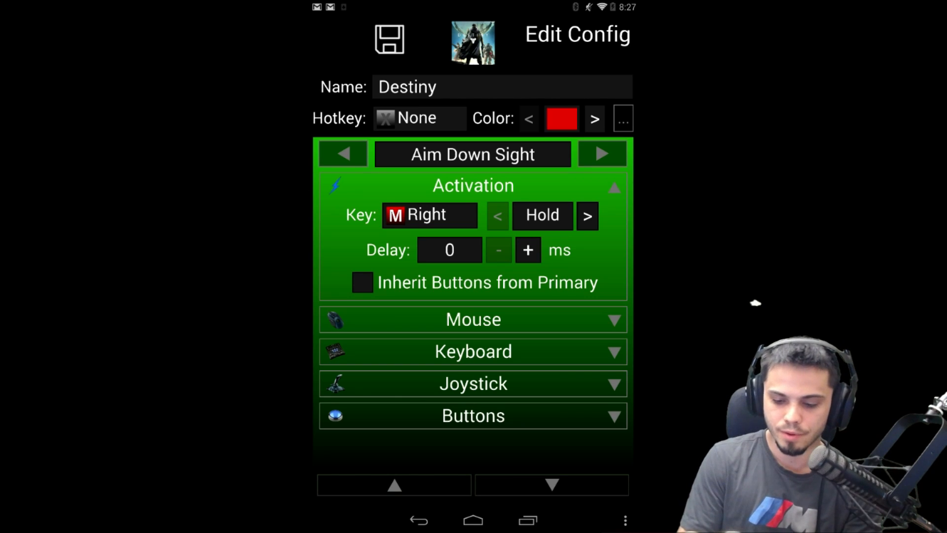
left_click(362, 282)
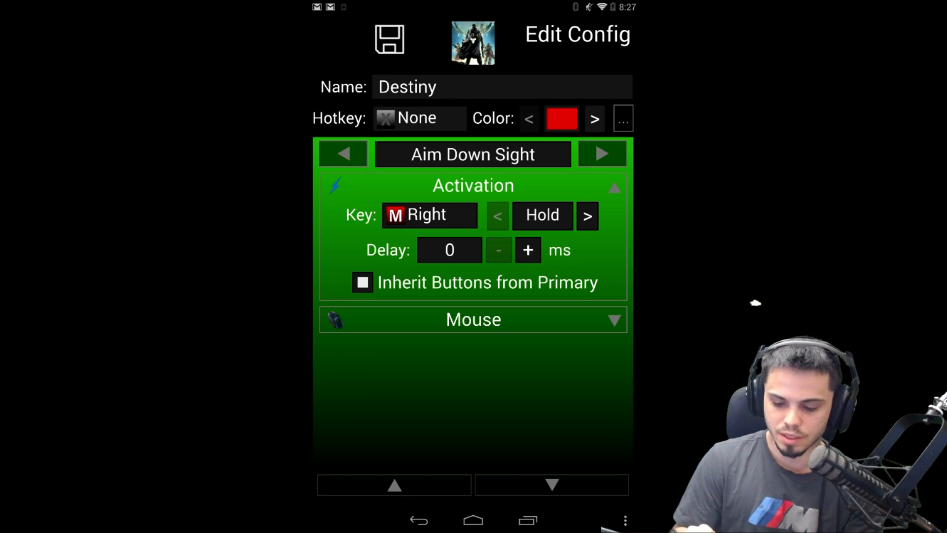
left_click(472, 186)
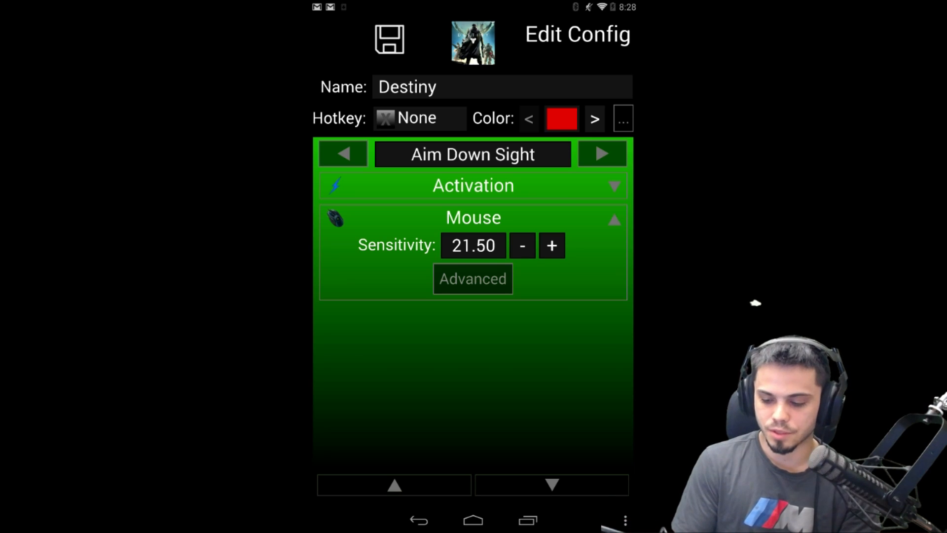
- Review the Run set's 121.37 mouse sensitivity and return to the Hip set
left_click(602, 154)
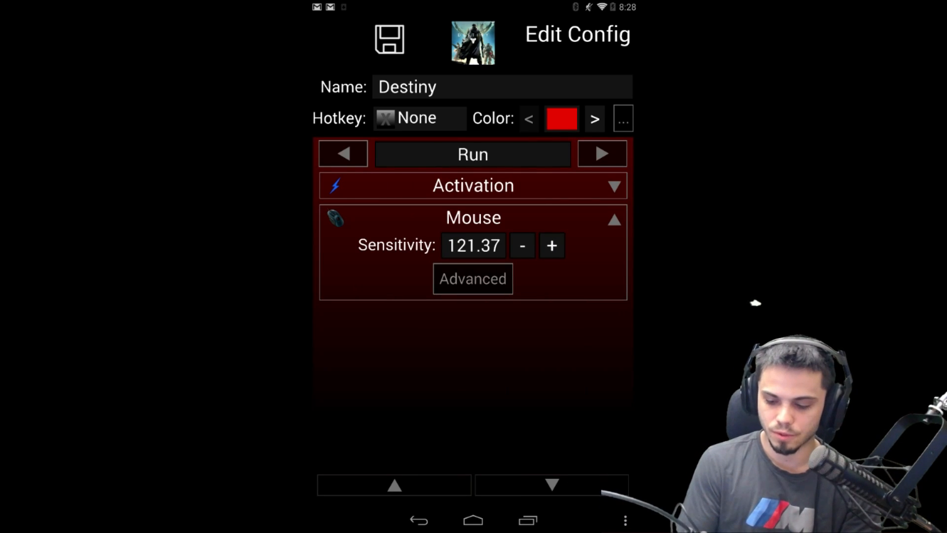
left_click(473, 185)
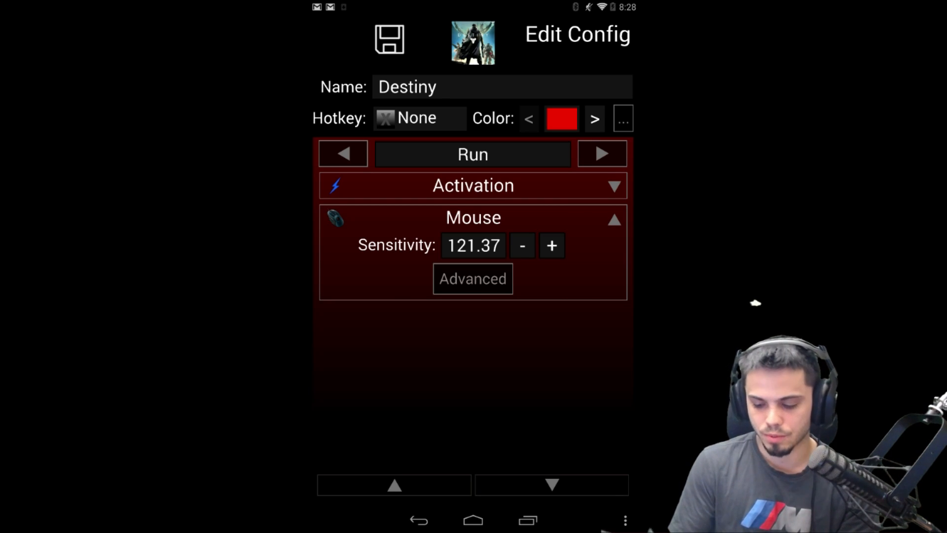
left_click(473, 184)
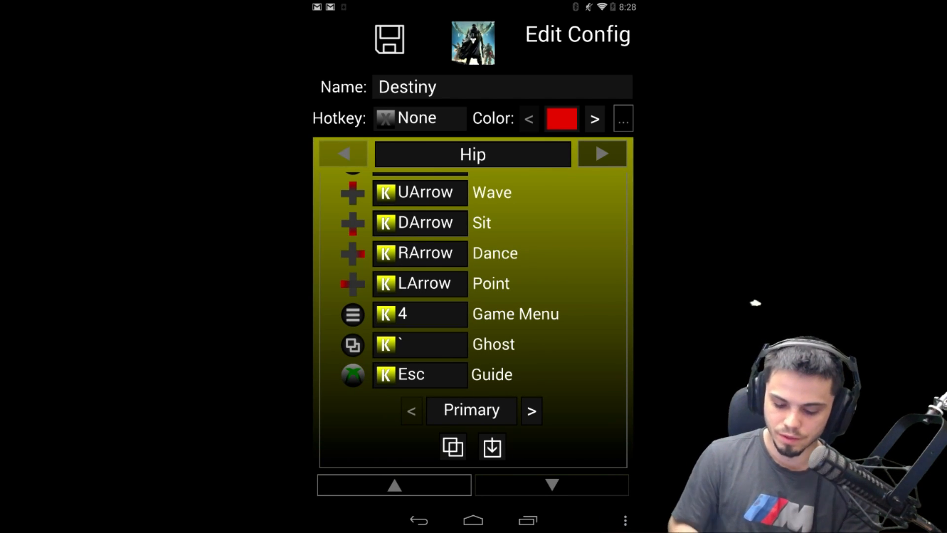
- Leave Edit Config for the Destiny overview and switch its console from Xbox One to PS4
scroll("up", 3)
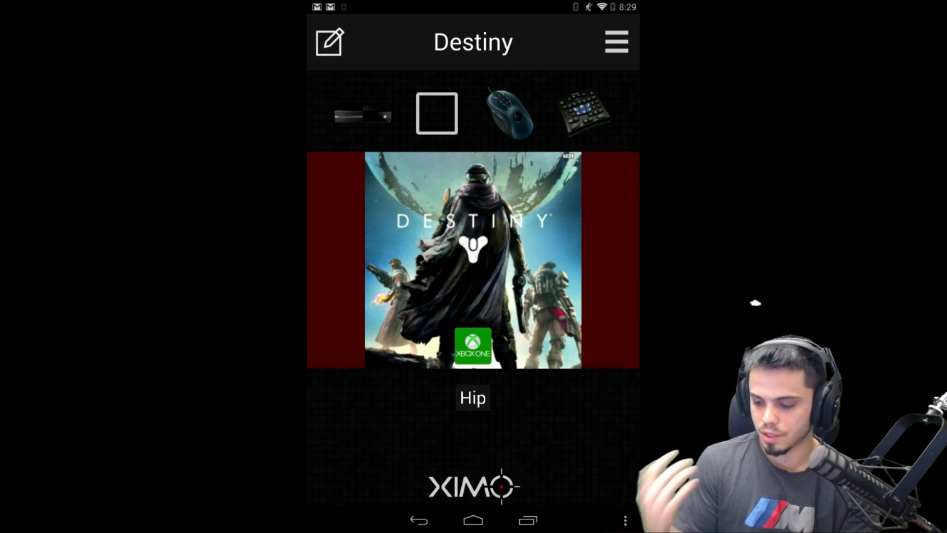
left_click(615, 41)
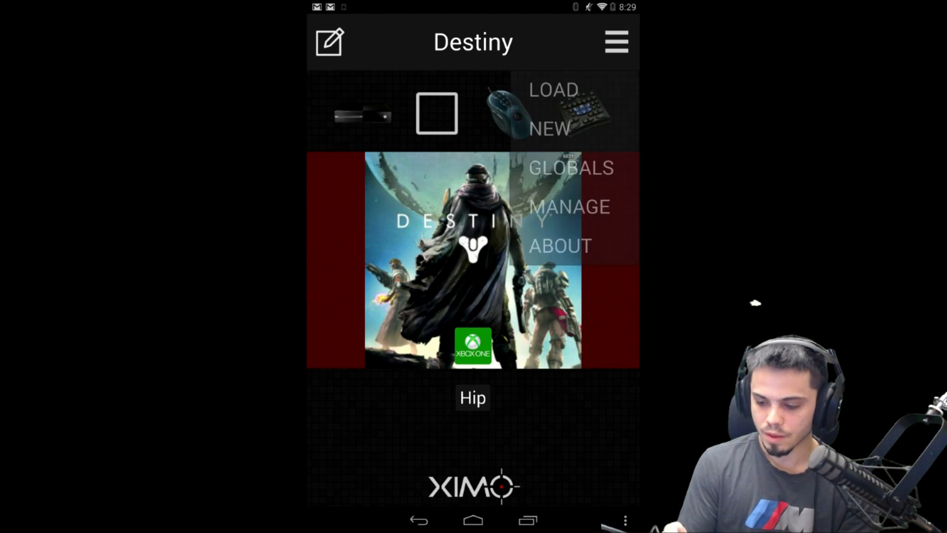
left_click(553, 90)
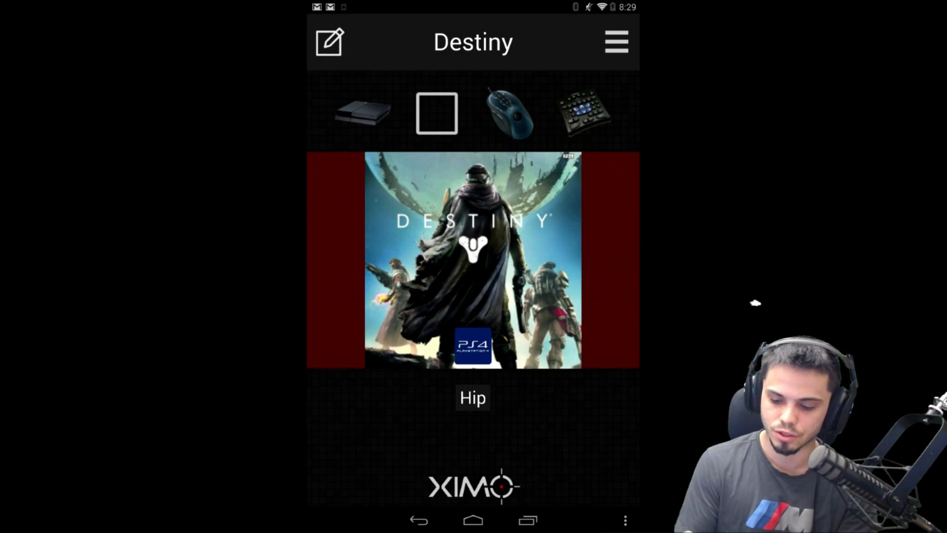
- Reopen Edit Config and scroll the Hip button mappings, now labelled with PlayStation buttons
left_click(329, 42)
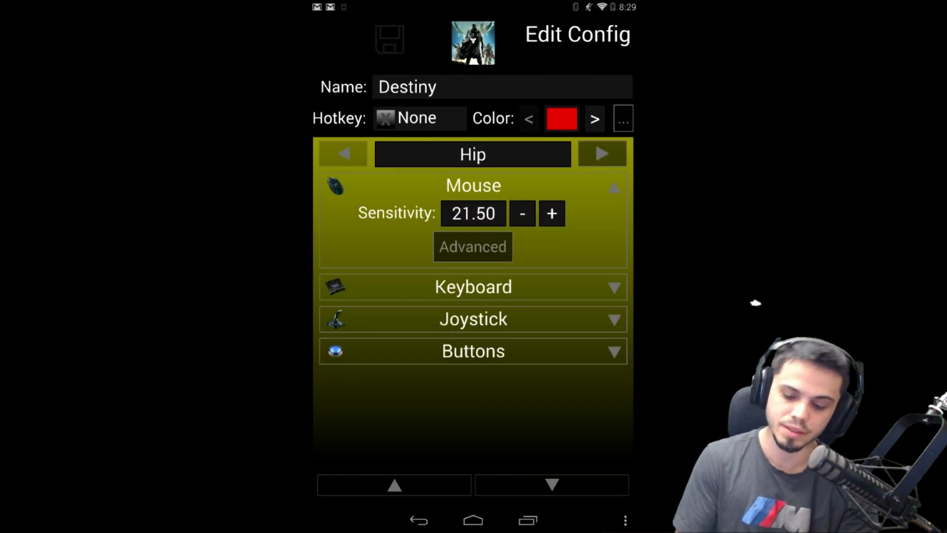
left_click(473, 351)
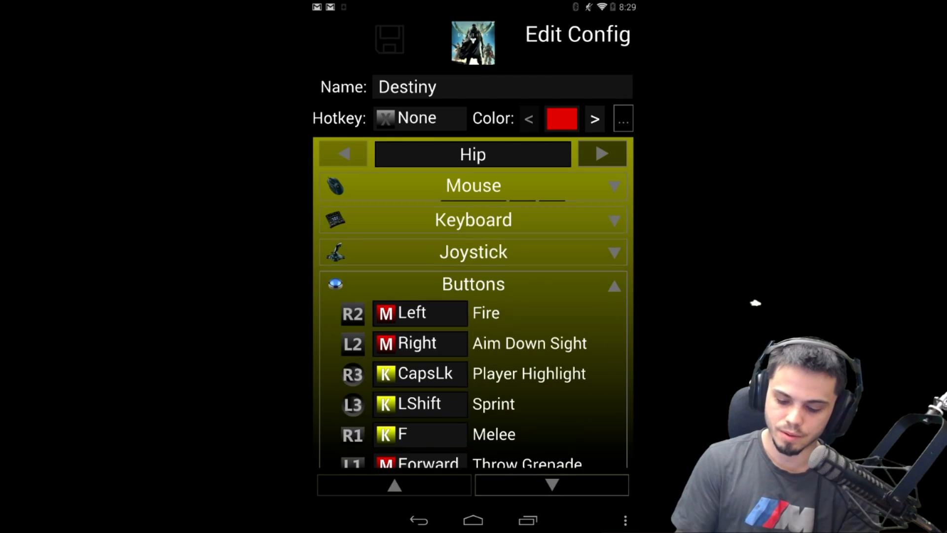
scroll("down", 3)
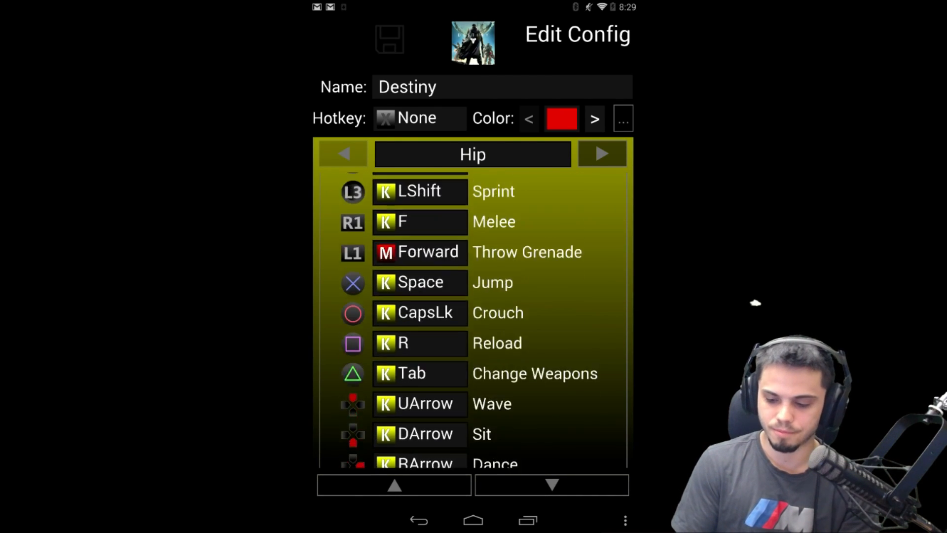
scroll("up", 3)
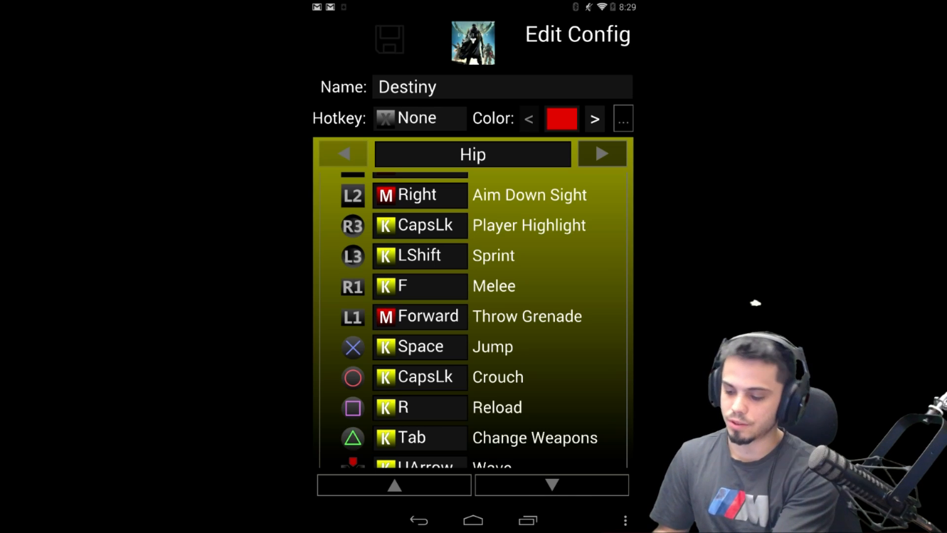